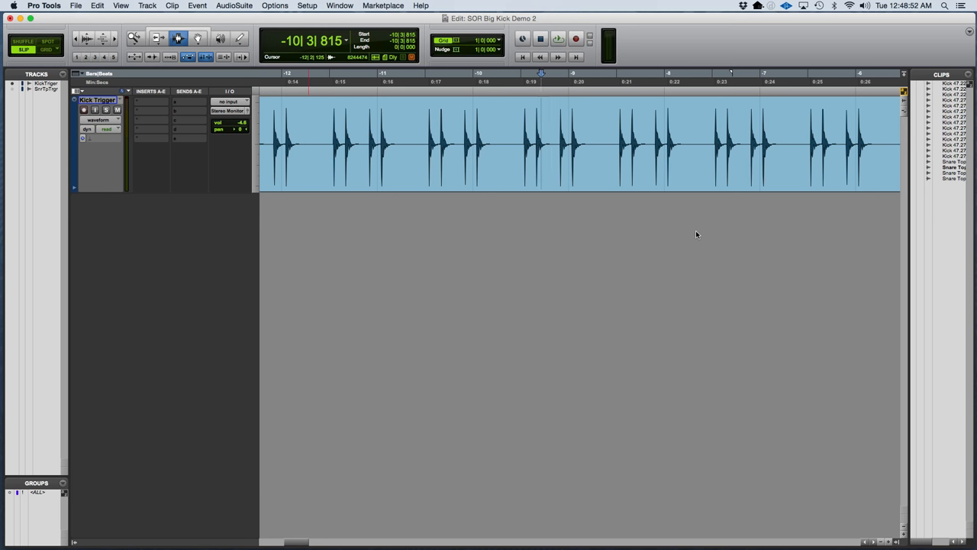
Create a new Mono Aux Input track via Track > New
{"action": "left_click", "coordinate": [557, 39]}
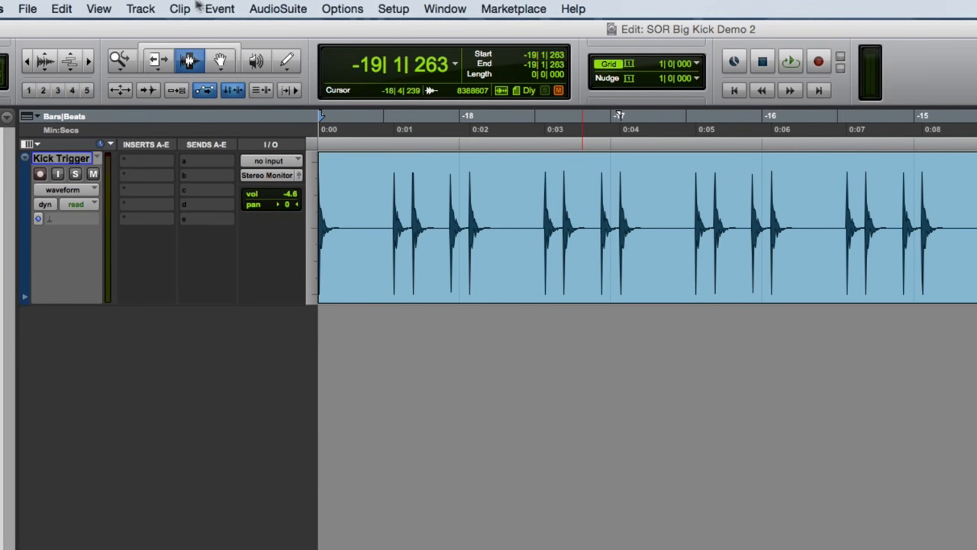
{"action": "left_click", "coordinate": [140, 9]}
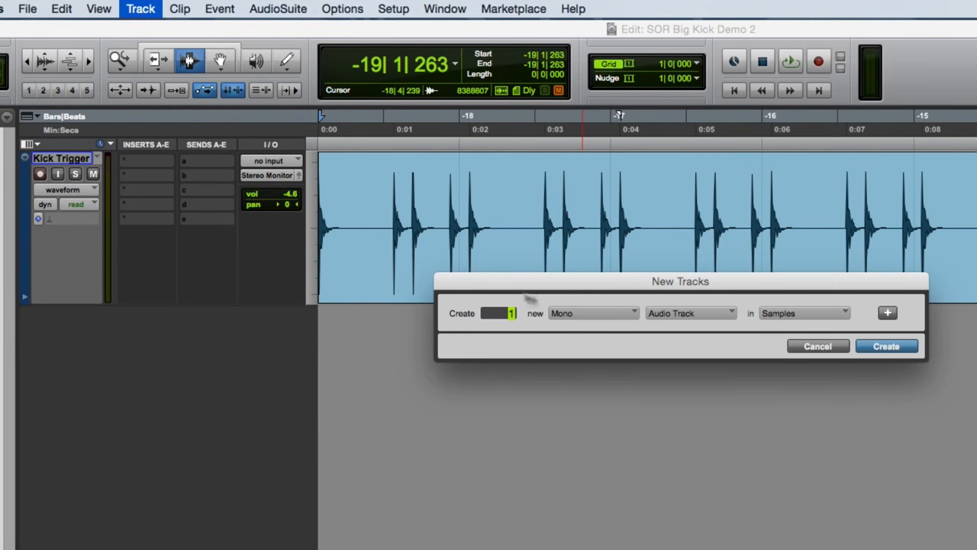
{"action": "left_click", "coordinate": [690, 313]}
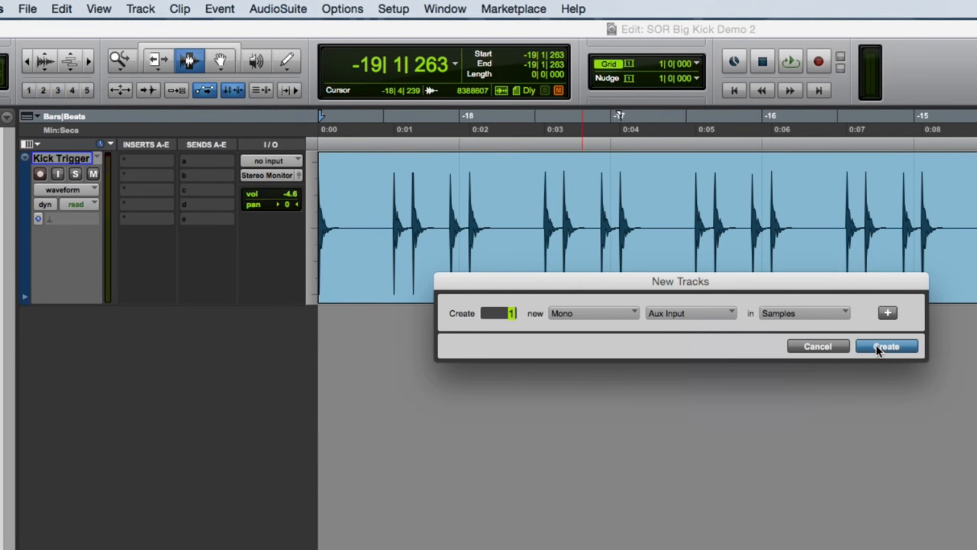
{"action": "left_click", "coordinate": [885, 345]}
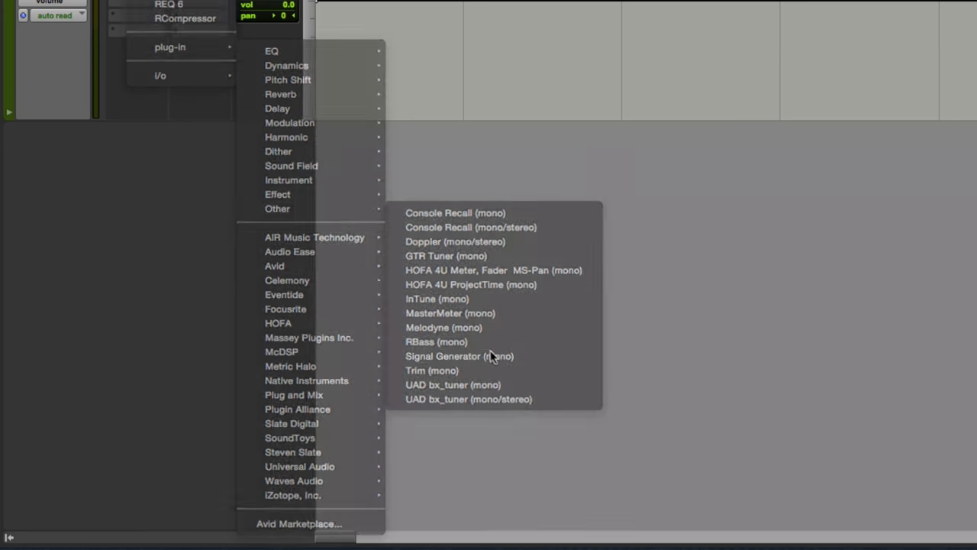
Insert a mono Signal Generator plug-in on Aux 1's first insert slot
{"action": "left_click", "coordinate": [443, 355]}
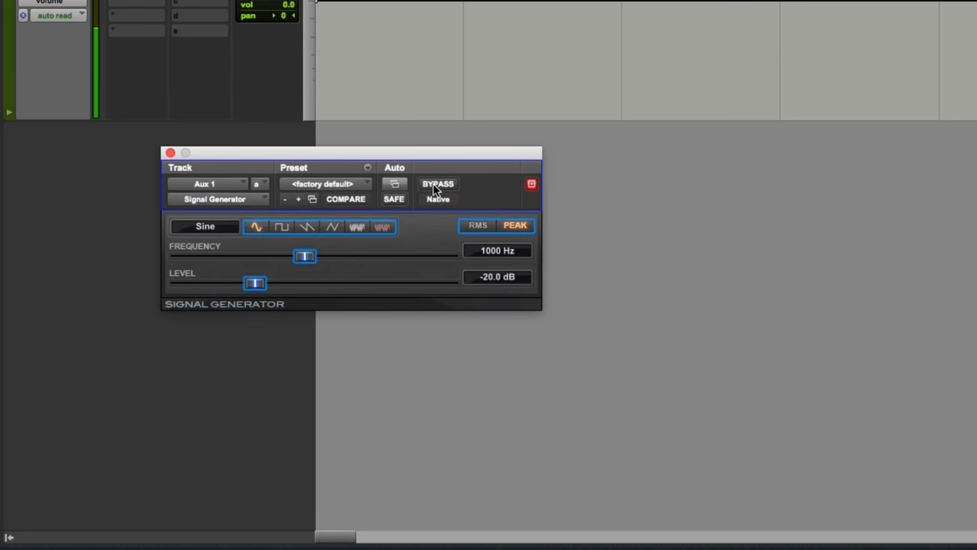
{"action": "left_click", "coordinate": [437, 183]}
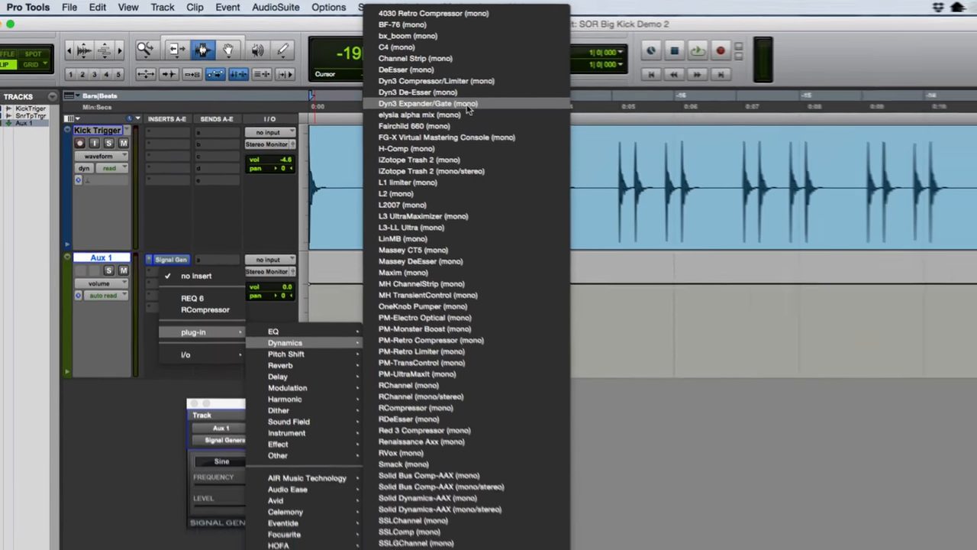
Insert Dyn3 Expander/Gate after the generator and raise its ratio to 100:1
{"action": "left_click", "coordinate": [428, 104]}
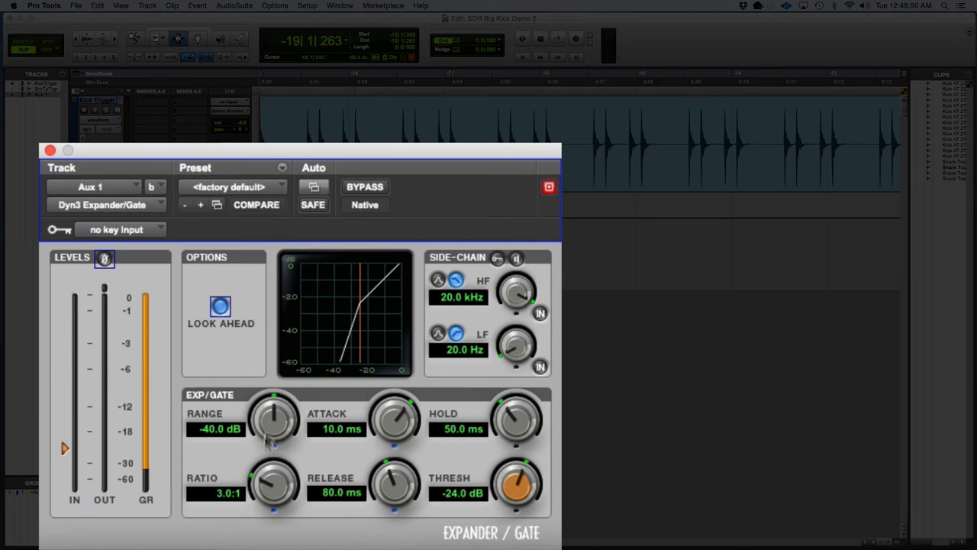
{"action": "left_click_drag", "start_coordinate": [275, 415], "coordinate": [267, 459]}
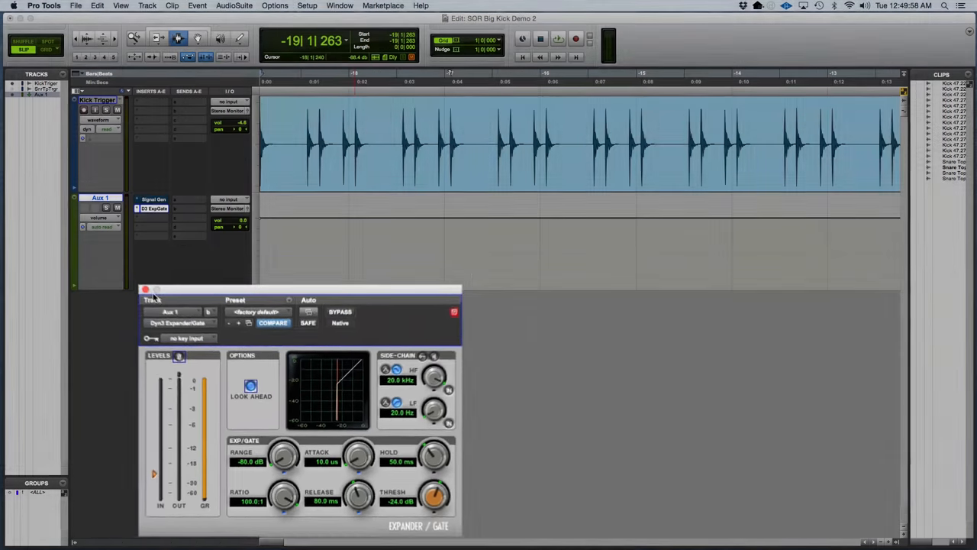
Add a send from Kick Trigger to Bus 1 (Mono) at 0 dB
{"action": "left_click", "coordinate": [145, 290]}
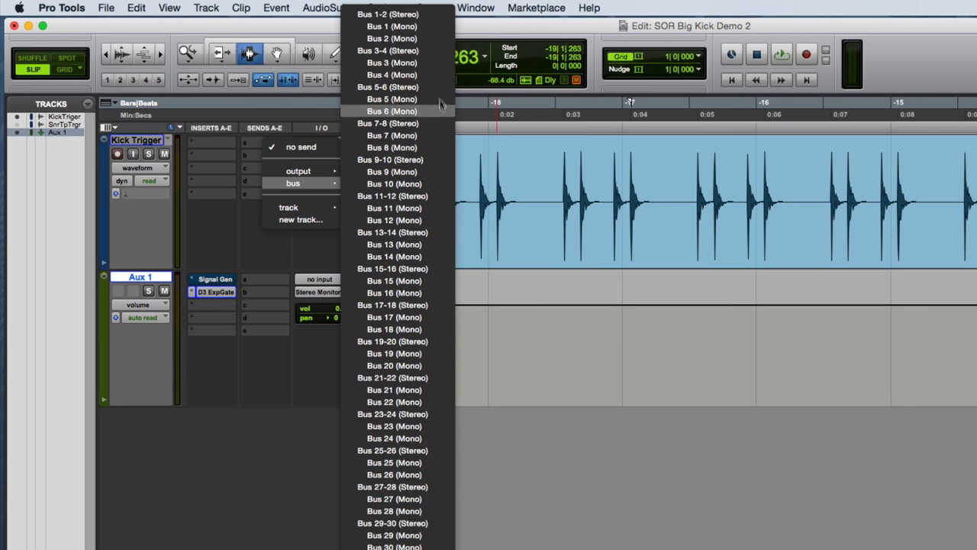
{"action": "mouse_move", "coordinate": [433, 28]}
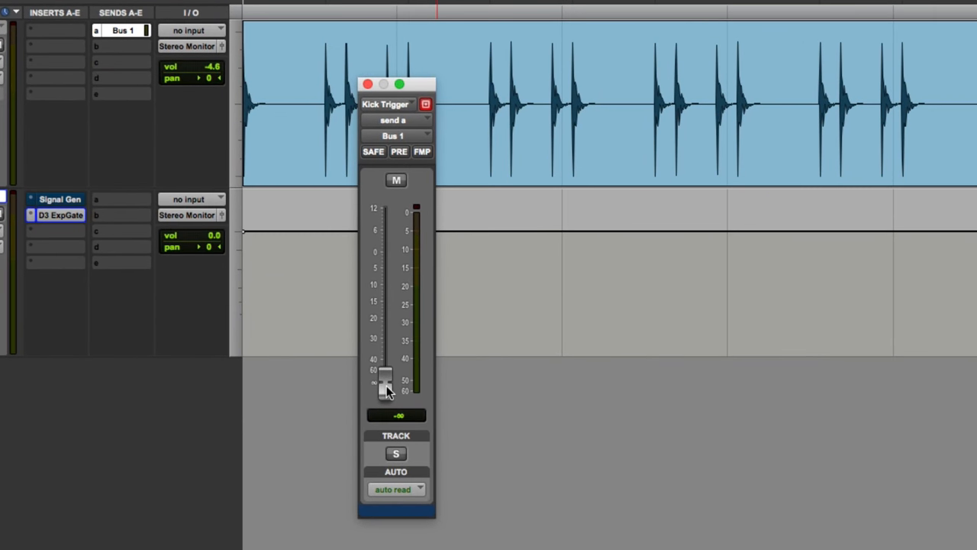
{"action": "left_click_drag", "start_coordinate": [385, 383], "coordinate": [385, 258]}
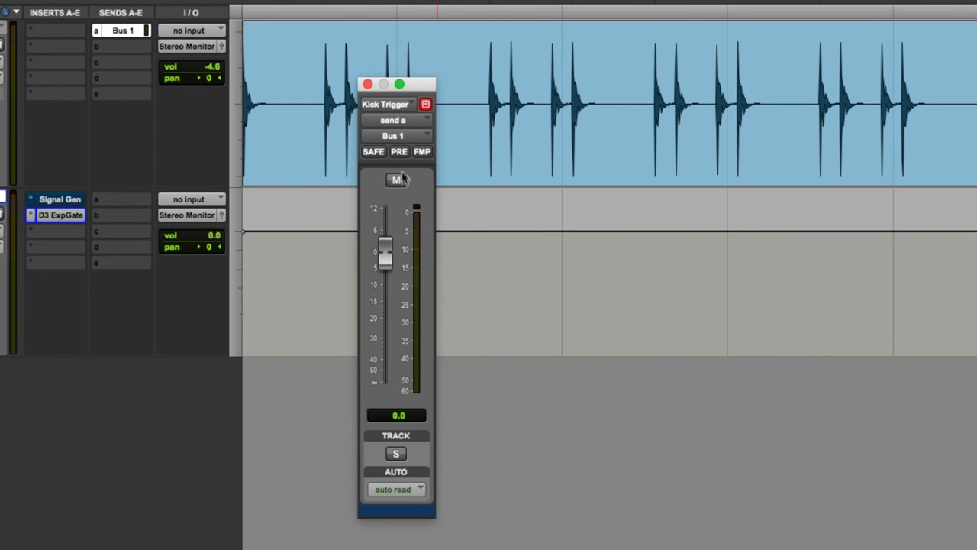
{"action": "left_click", "coordinate": [398, 152]}
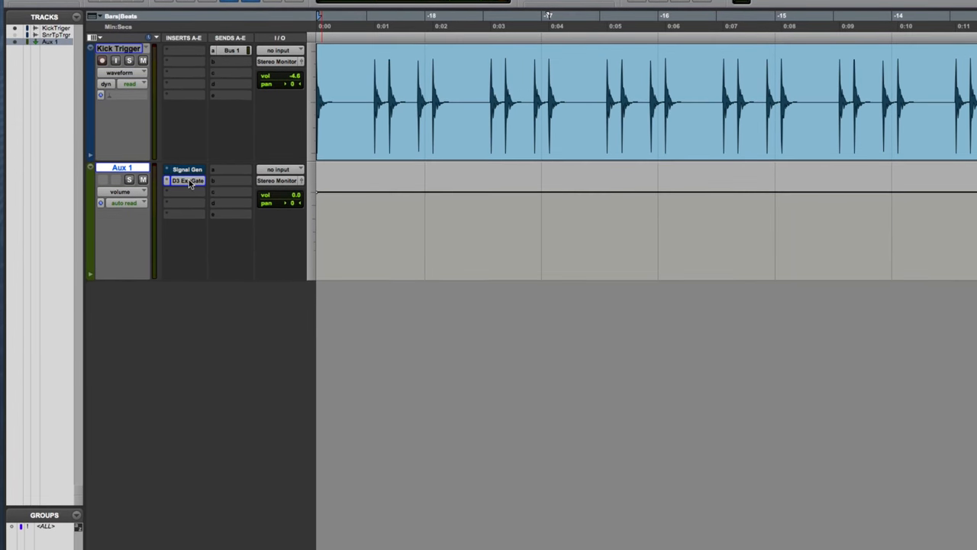
Set the Aux 1 gate's side-chain key input to Bus 1
{"action": "double_click", "coordinate": [186, 180]}
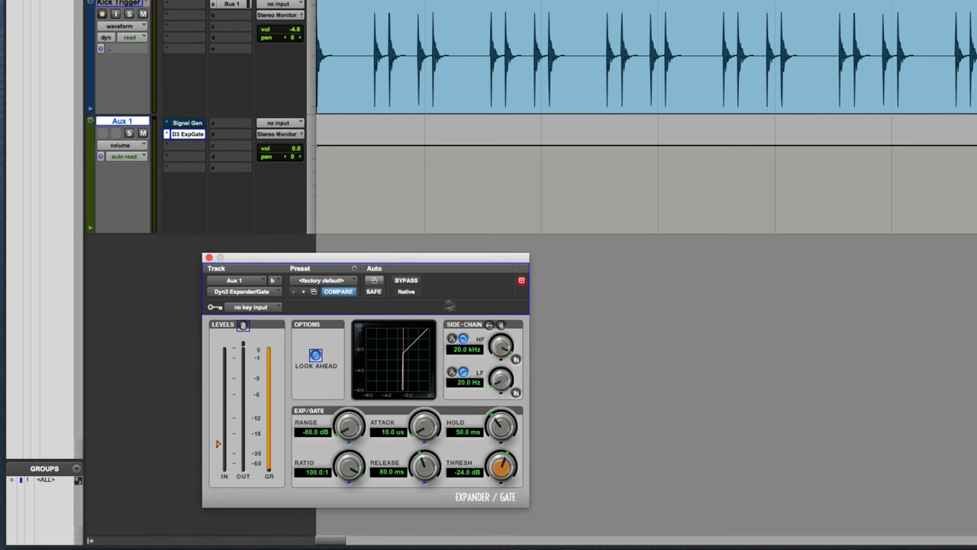
{"action": "mouse_move", "coordinate": [263, 315]}
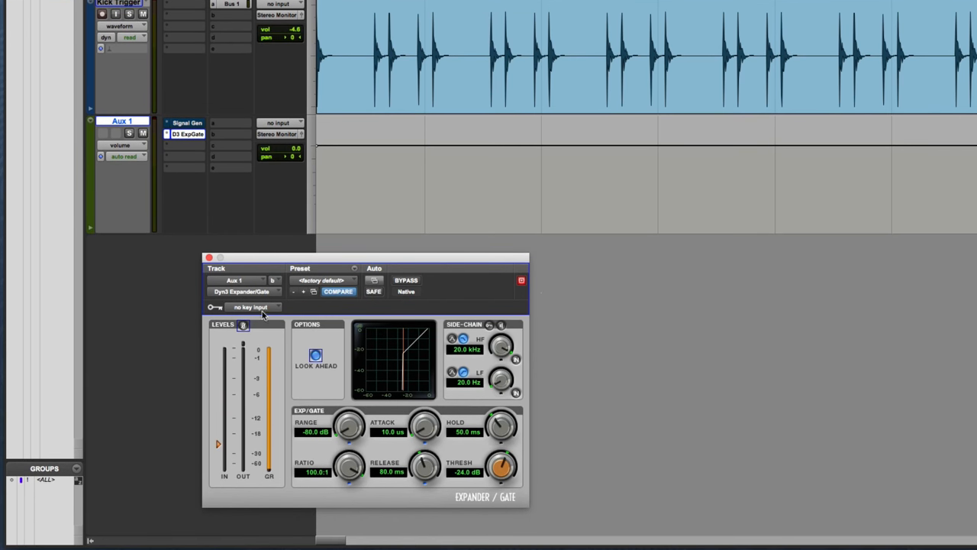
{"action": "left_click", "coordinate": [252, 306]}
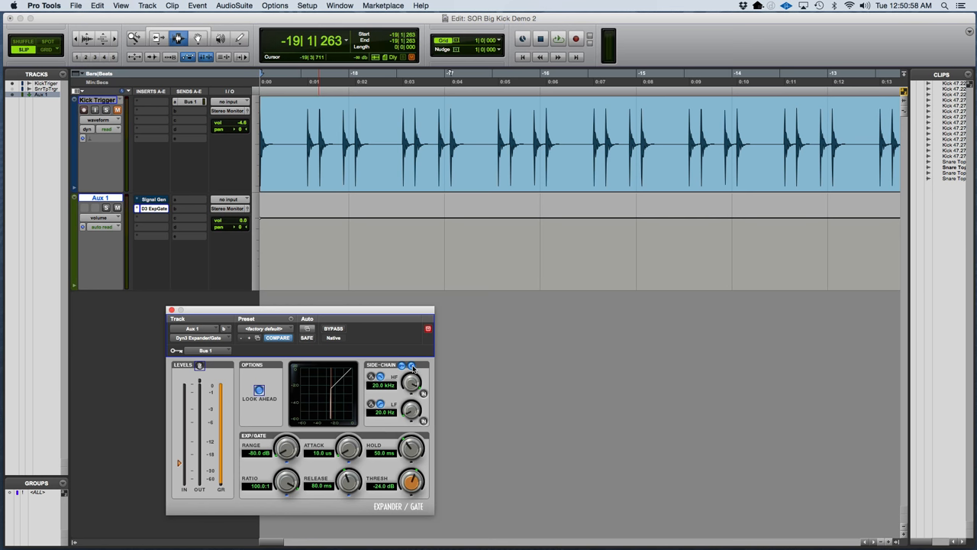
{"action": "mouse_move", "coordinate": [278, 419]}
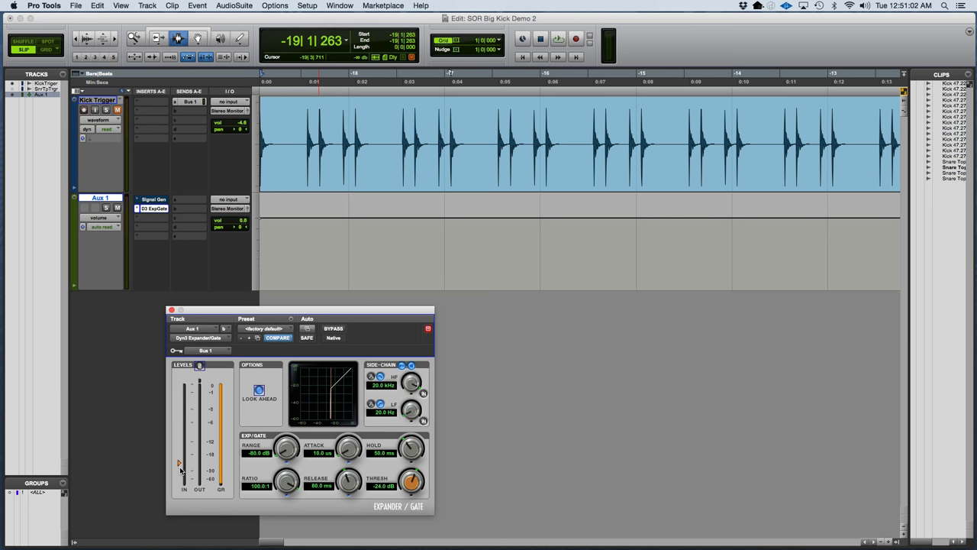
Start playback to audition the gated tone on Aux 1
{"action": "left_click", "coordinate": [559, 38]}
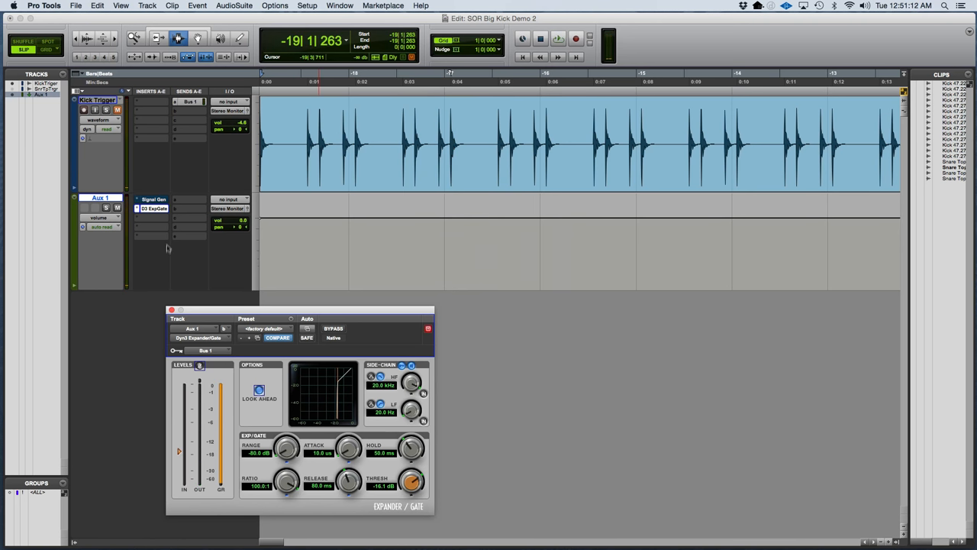
{"action": "mouse_move", "coordinate": [139, 186]}
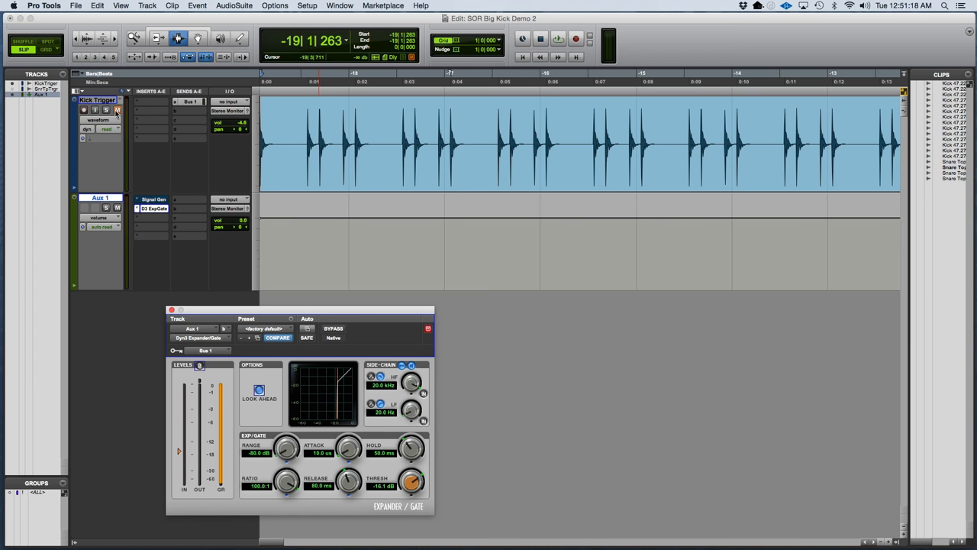
{"action": "mouse_move", "coordinate": [116, 110]}
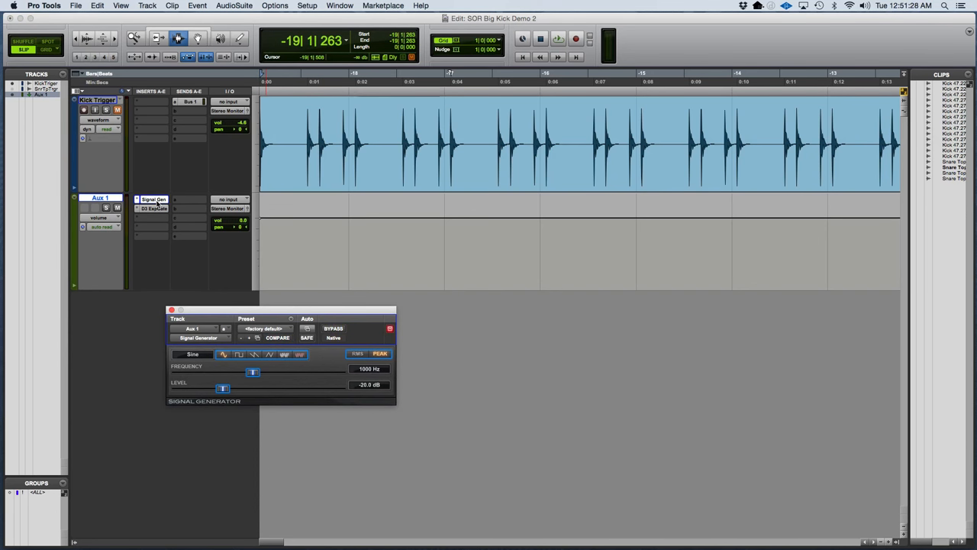
Audition the gate, stop playback, and bring back the Signal Generator settings
{"action": "left_click", "coordinate": [558, 38]}
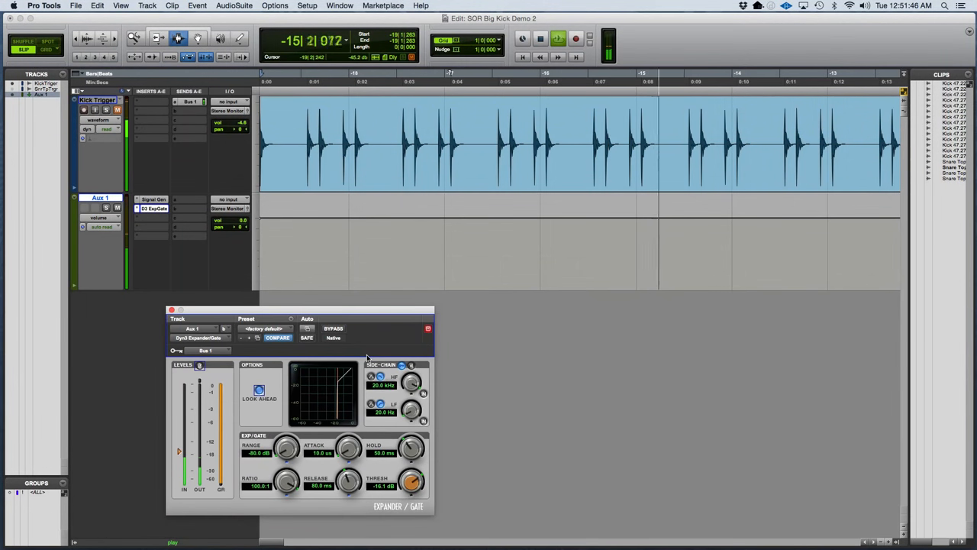
{"action": "left_click", "coordinate": [559, 38]}
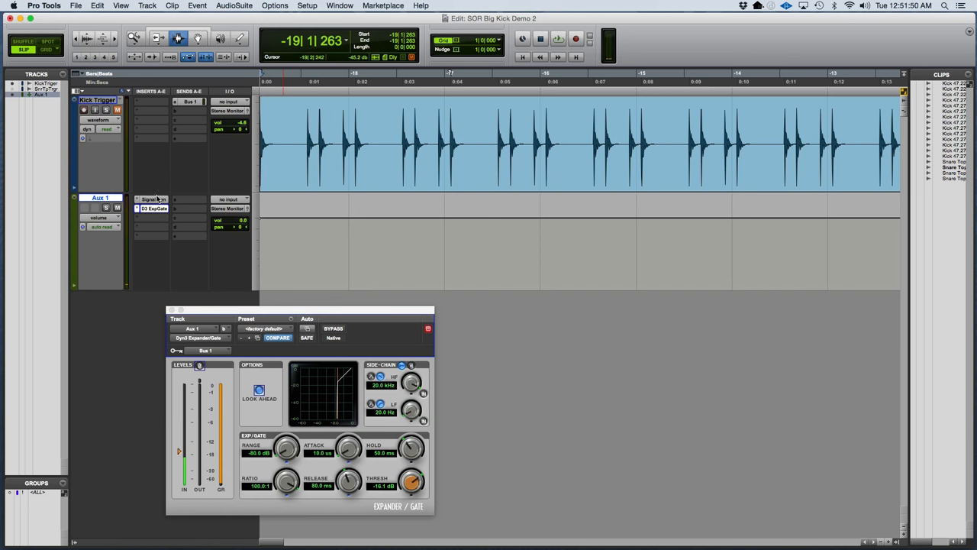
{"action": "left_click", "coordinate": [152, 199]}
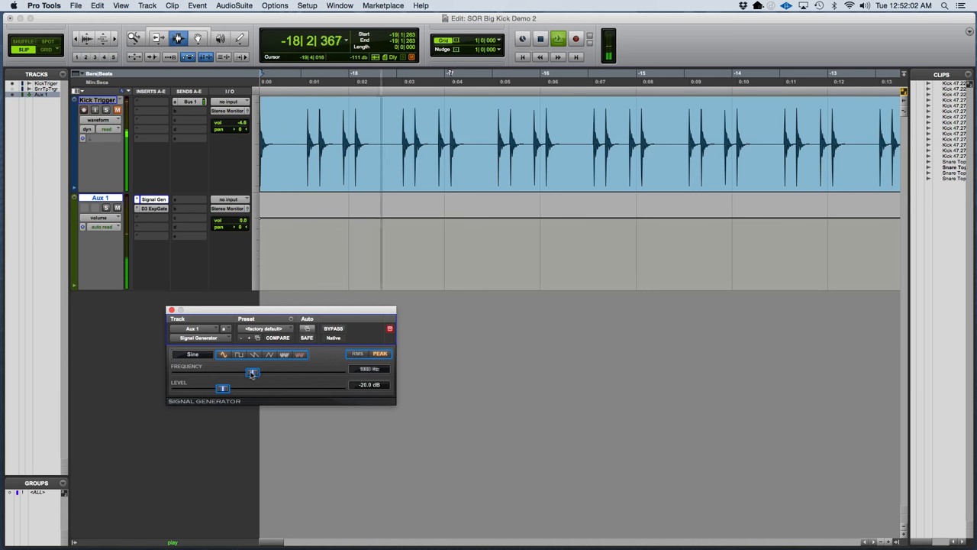
Lower the sine frequency from 1000 Hz down to 73 Hz
{"action": "left_click_drag", "start_coordinate": [252, 373], "coordinate": [214, 371]}
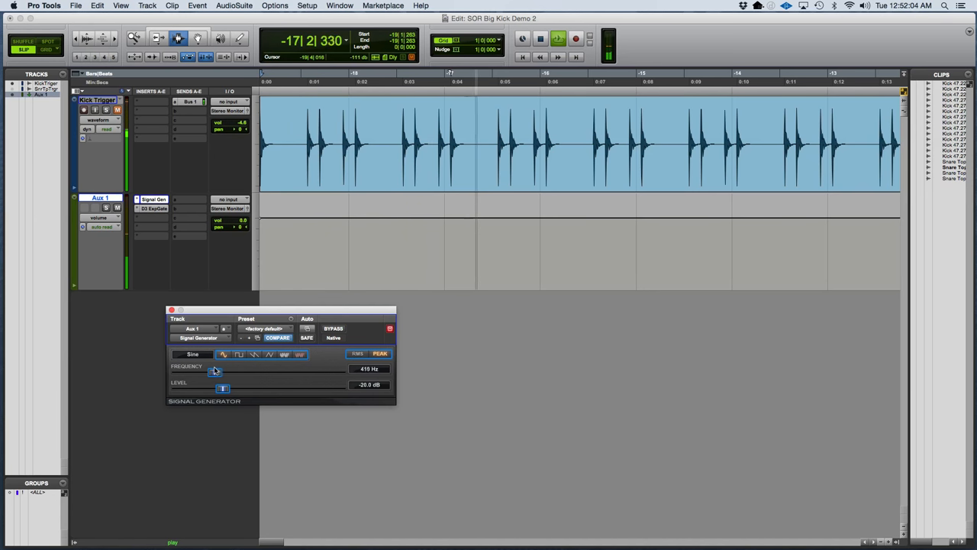
{"action": "left_click_drag", "start_coordinate": [214, 371], "coordinate": [192, 371]}
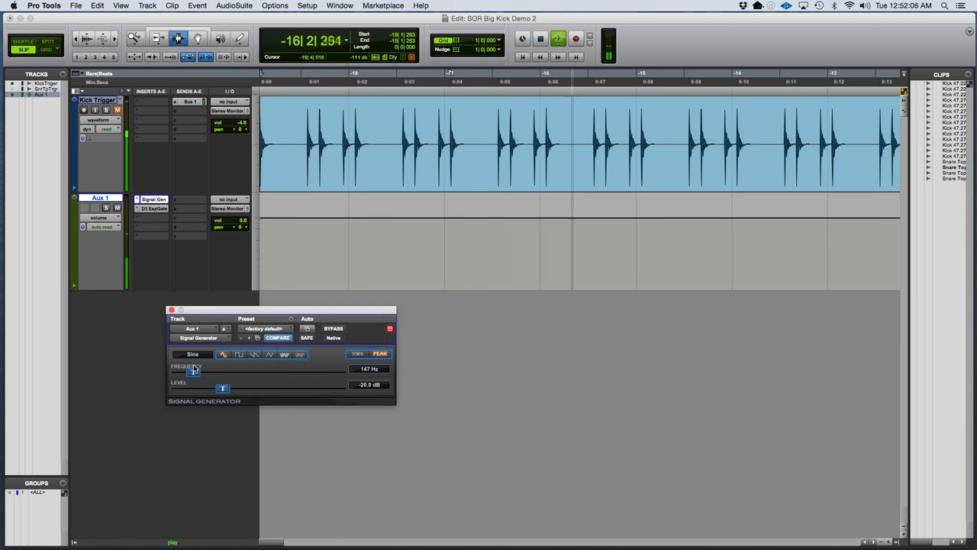
{"action": "left_click_drag", "start_coordinate": [193, 371], "coordinate": [183, 375]}
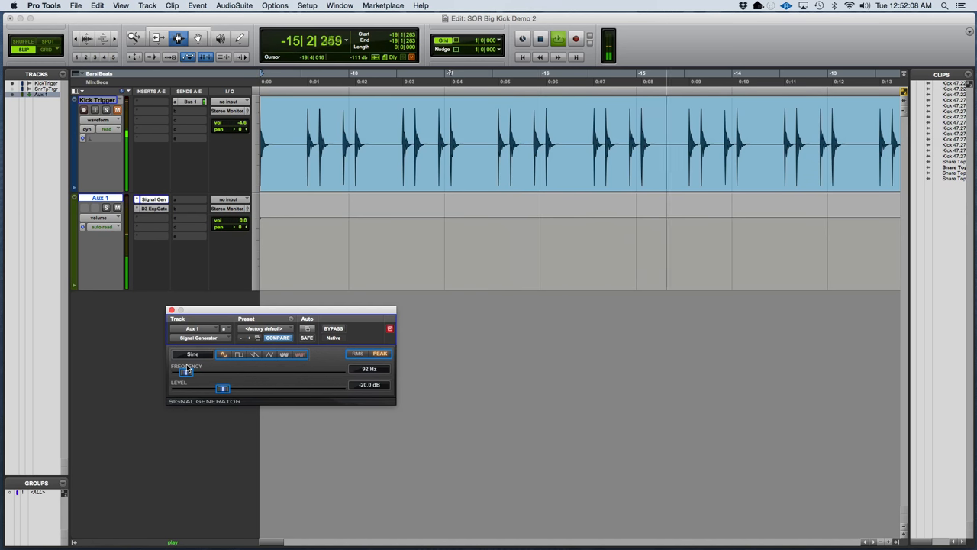
{"action": "left_click_drag", "start_coordinate": [186, 373], "coordinate": [186, 374]}
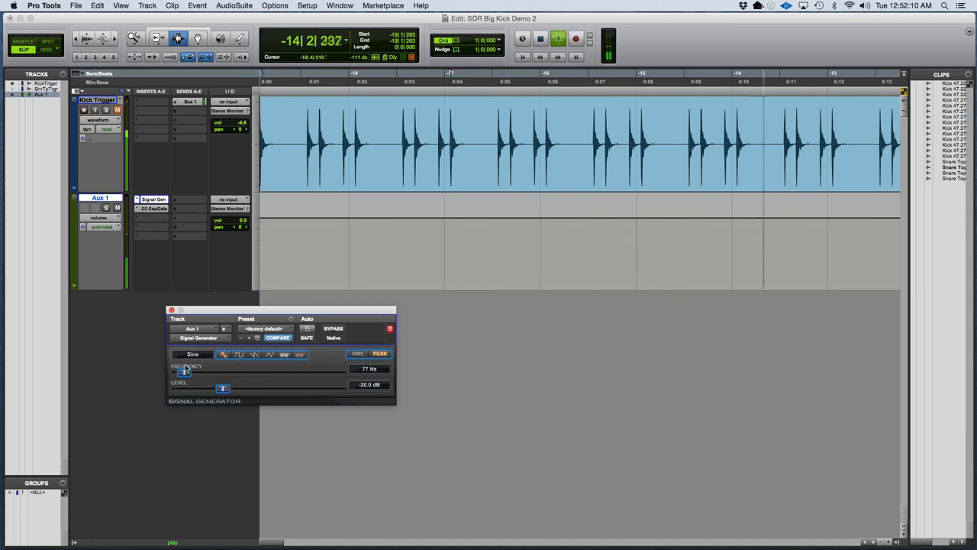
{"action": "left_click_drag", "start_coordinate": [191, 372], "coordinate": [187, 373]}
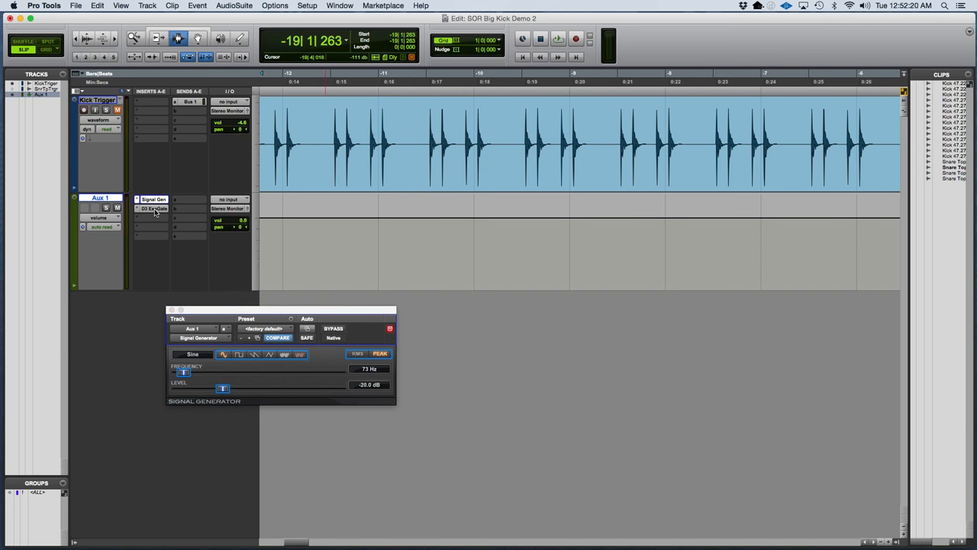
Reopen the Aux 1 gate settings and play the session to check levels
{"action": "left_click", "coordinate": [152, 208]}
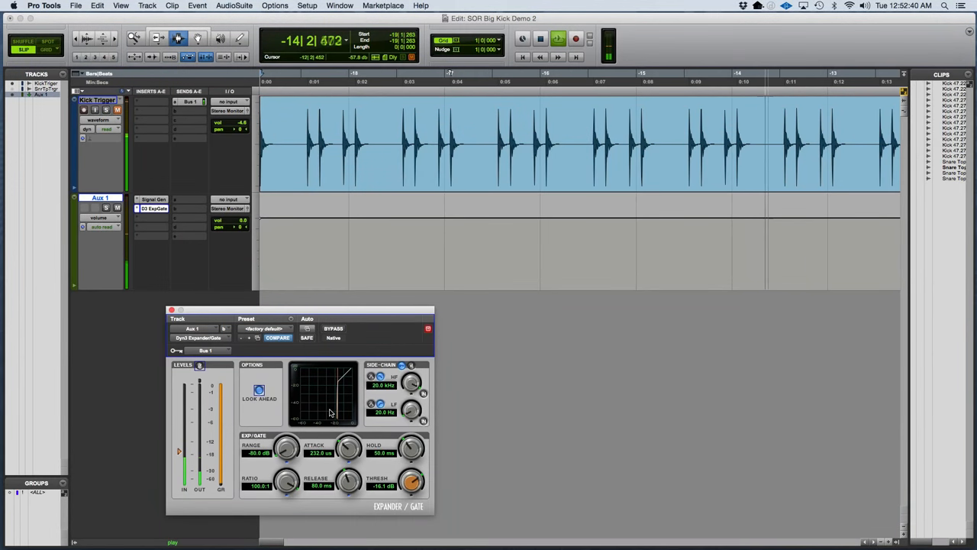
{"action": "left_click", "coordinate": [559, 38]}
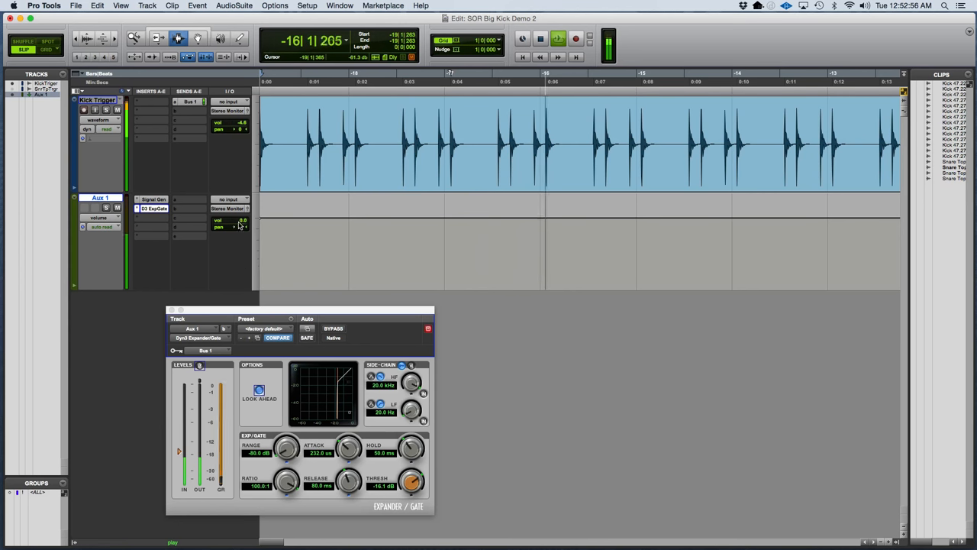
Set the gate's hold to about 172 ms and release to 87 ms
{"action": "left_click_drag", "start_coordinate": [238, 222], "coordinate": [238, 229]}
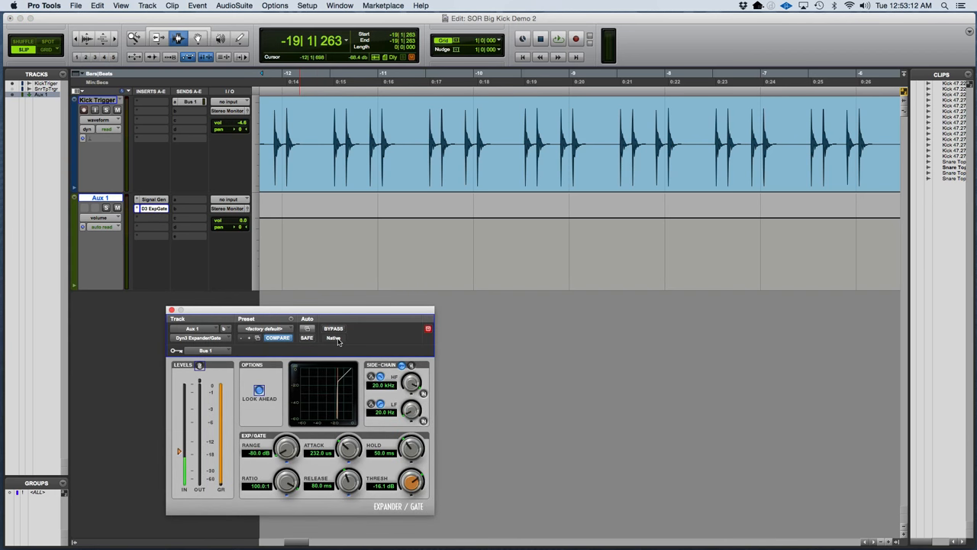
{"action": "mouse_move", "coordinate": [355, 388]}
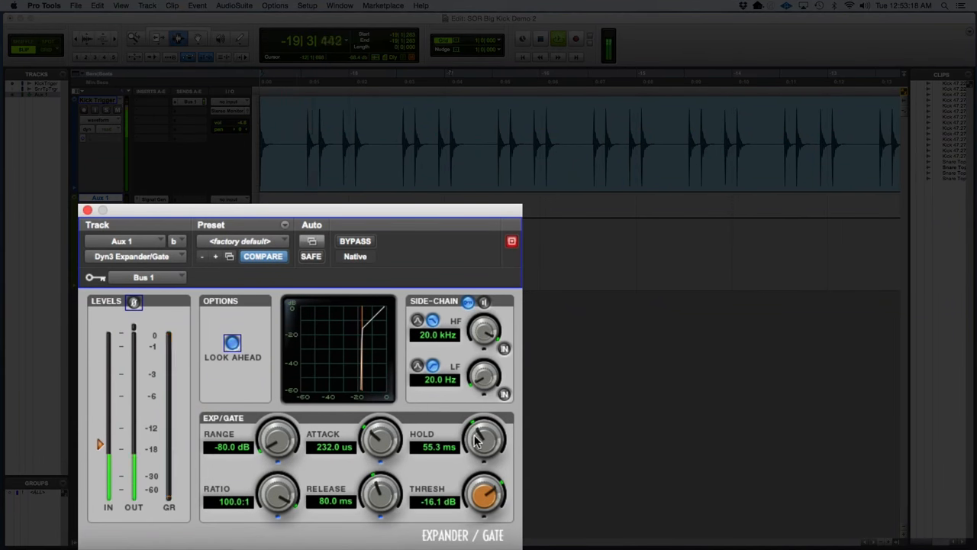
{"action": "left_click_drag", "start_coordinate": [486, 440], "coordinate": [477, 412]}
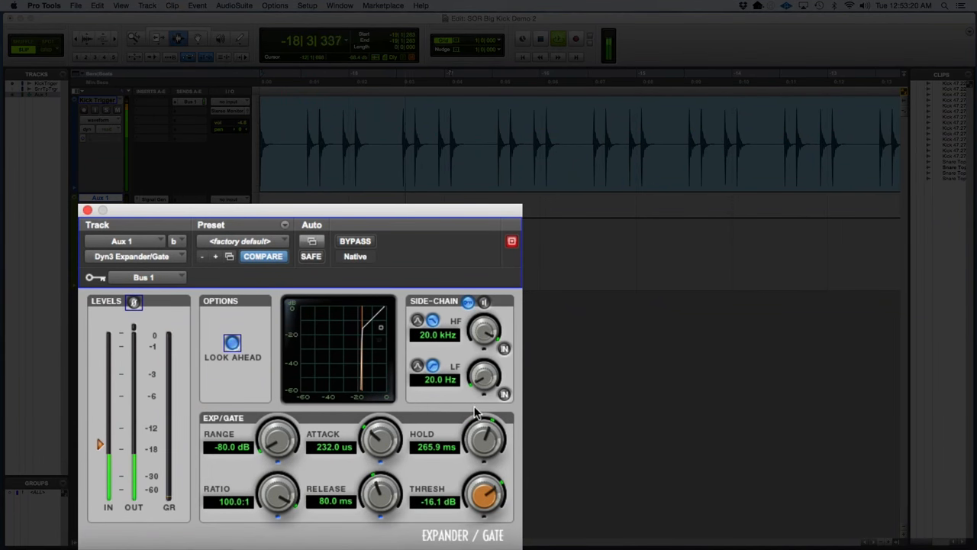
{"action": "left_click_drag", "start_coordinate": [486, 436], "coordinate": [471, 430]}
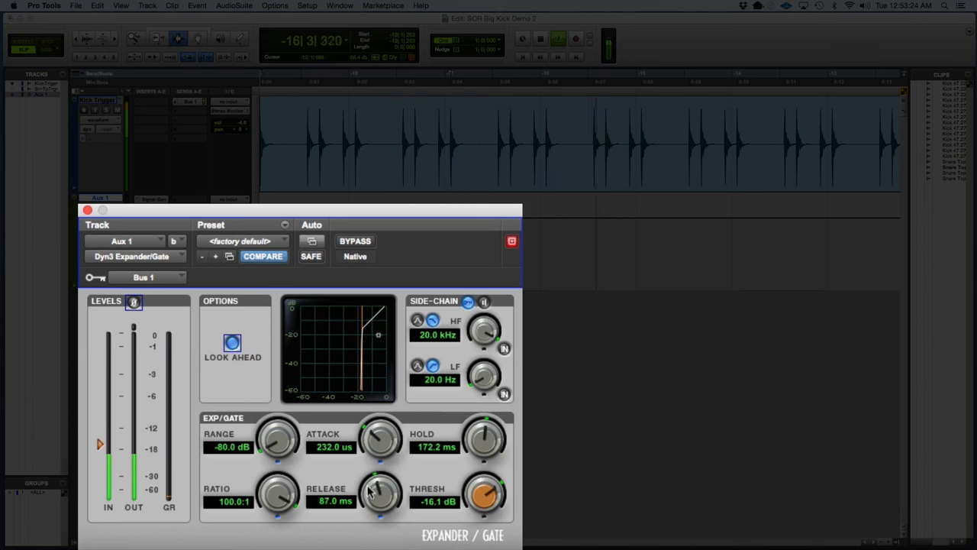
{"action": "left_click_drag", "start_coordinate": [379, 491], "coordinate": [379, 473]}
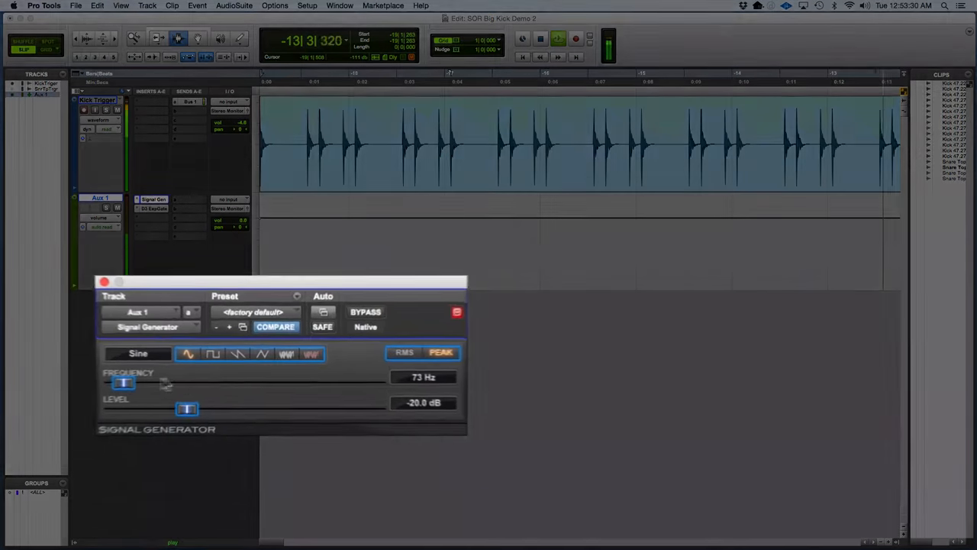
Lower the Signal Generator sine frequency to 69 Hz
{"action": "left_click_drag", "start_coordinate": [123, 382], "coordinate": [98, 388]}
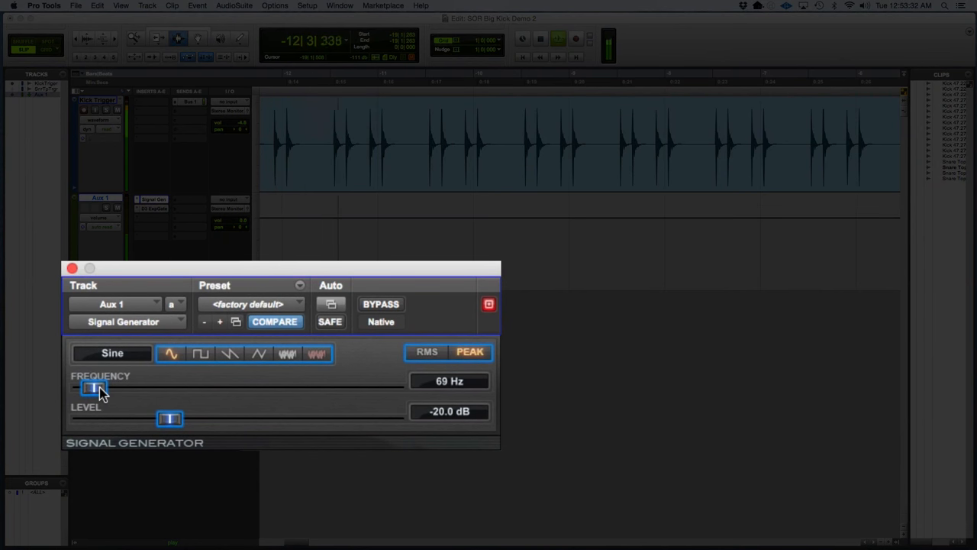